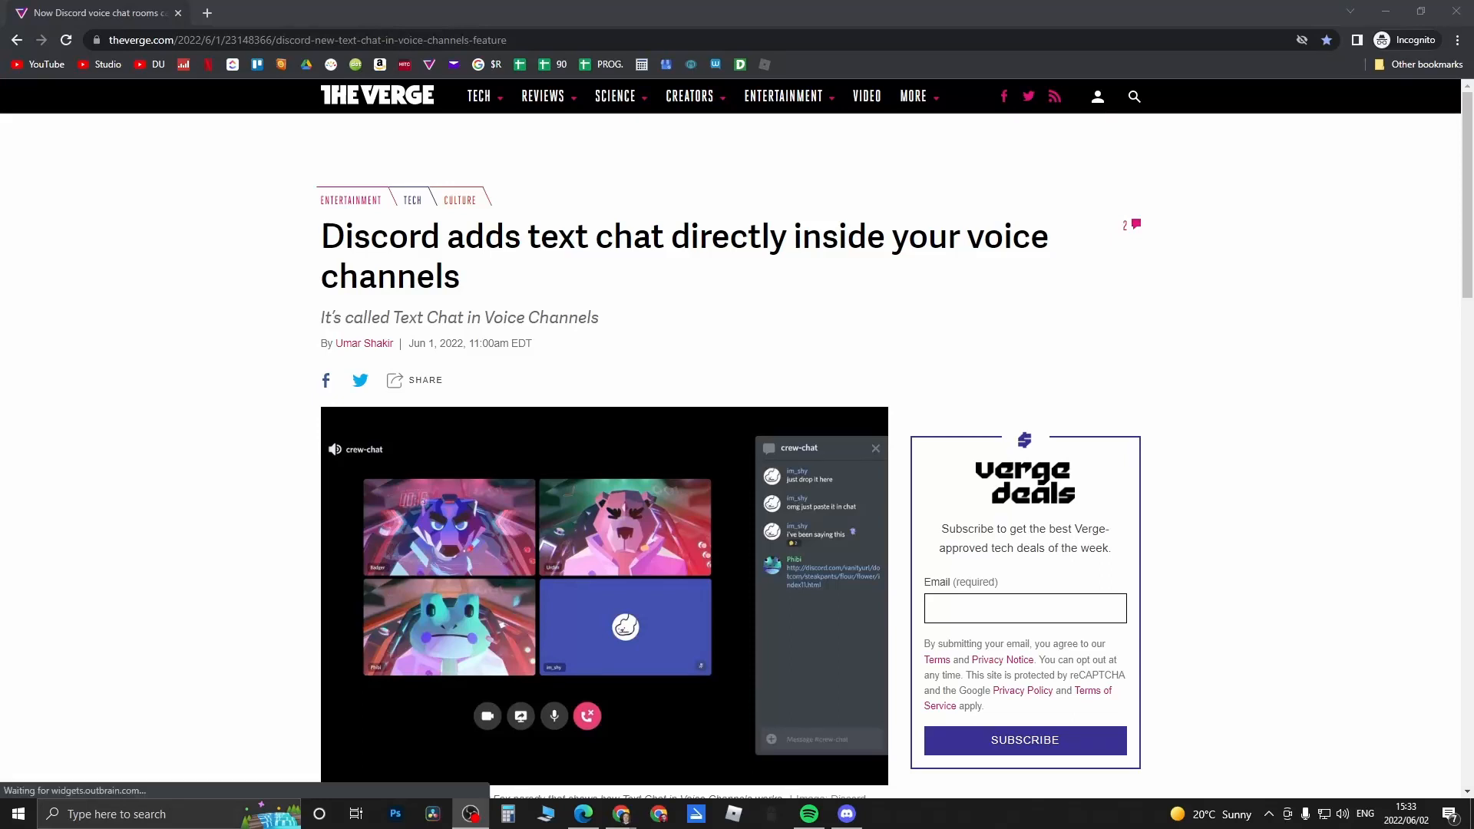
pyautogui.moveTo(522, 250)
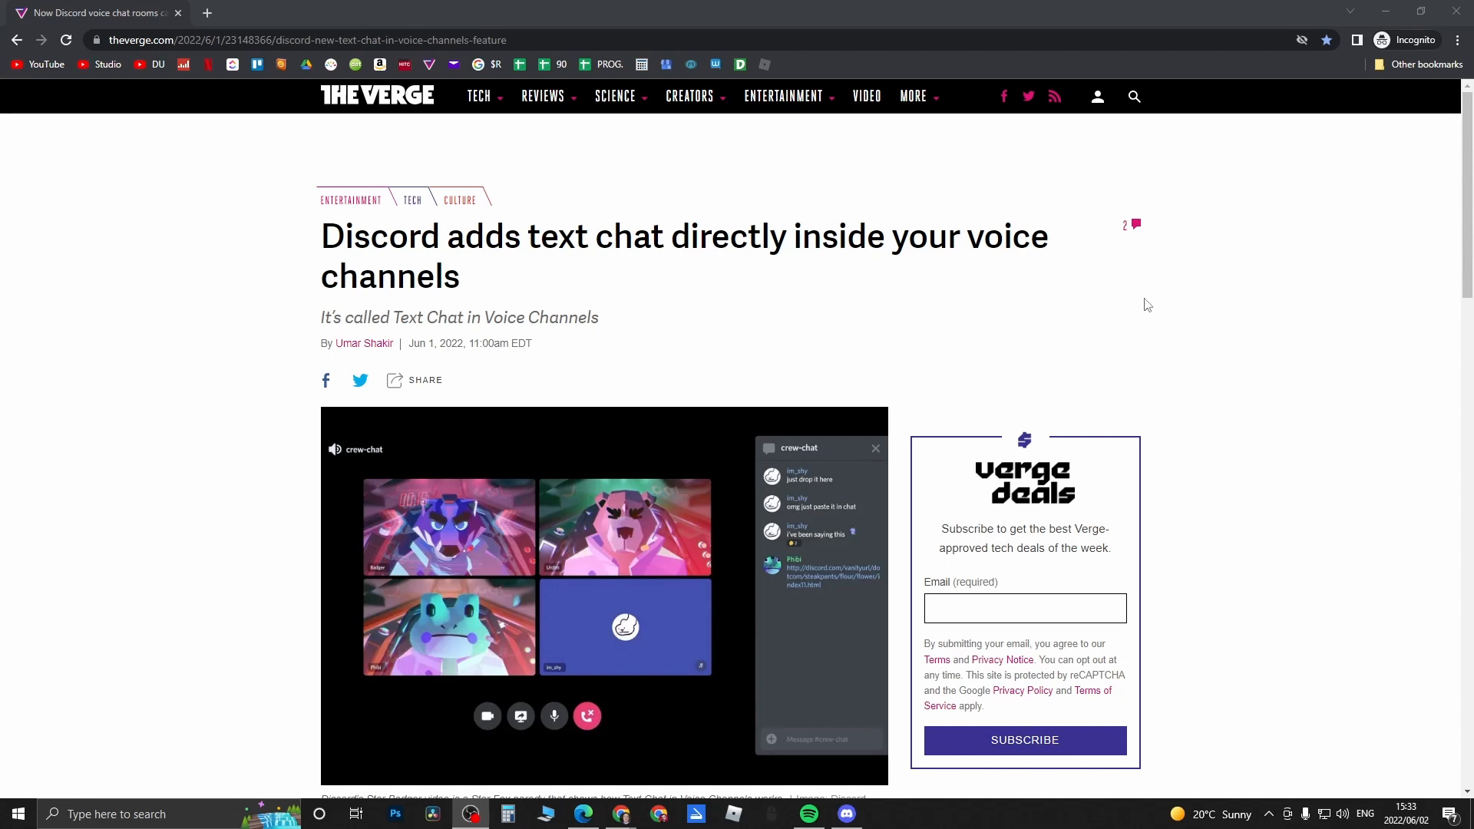
pyautogui.moveTo(1277, 329)
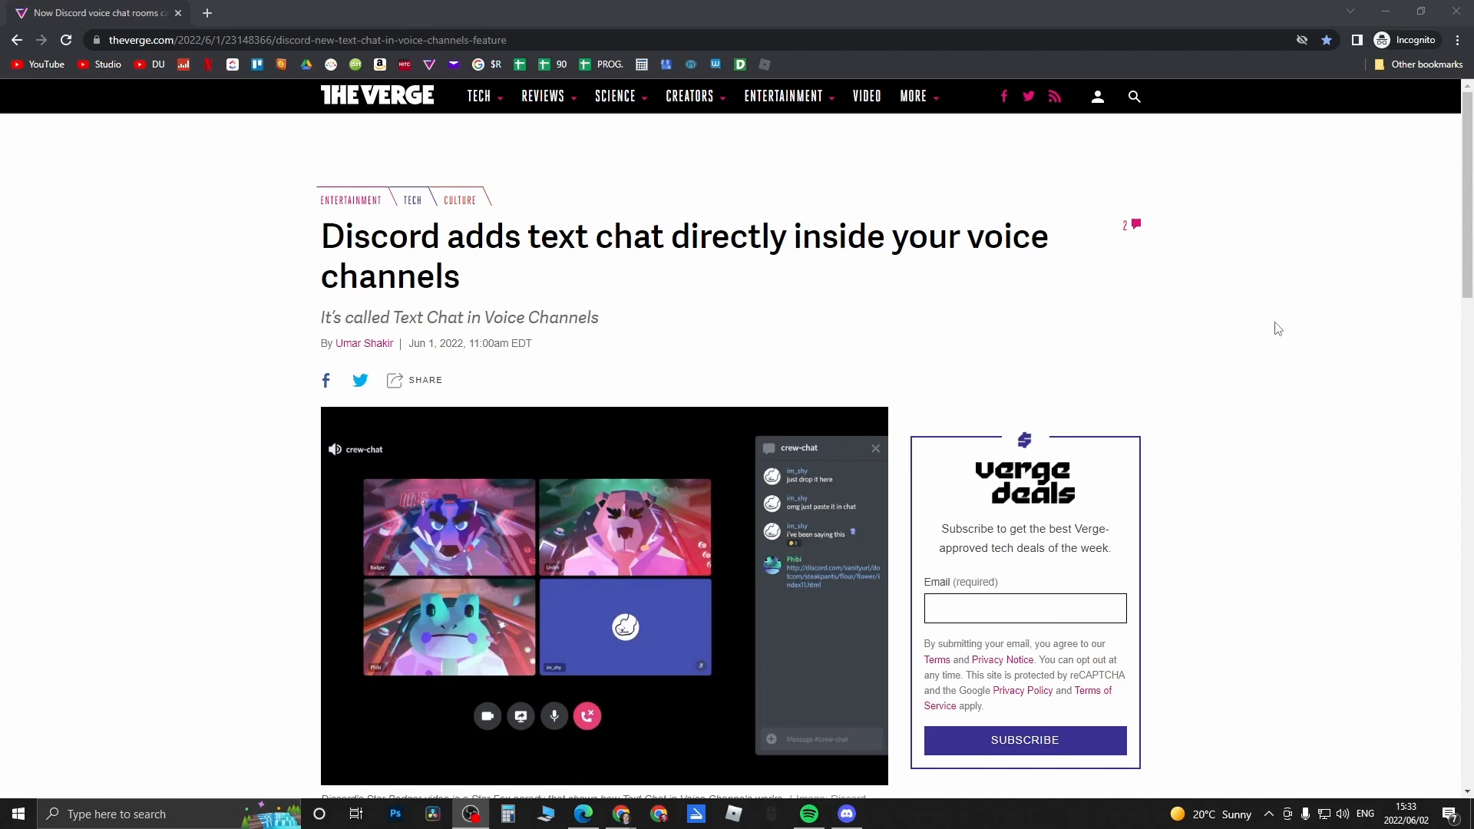
# - Join the server's General voice channel from the Voice Channels list in the sidebar
pyautogui.scroll(-3)
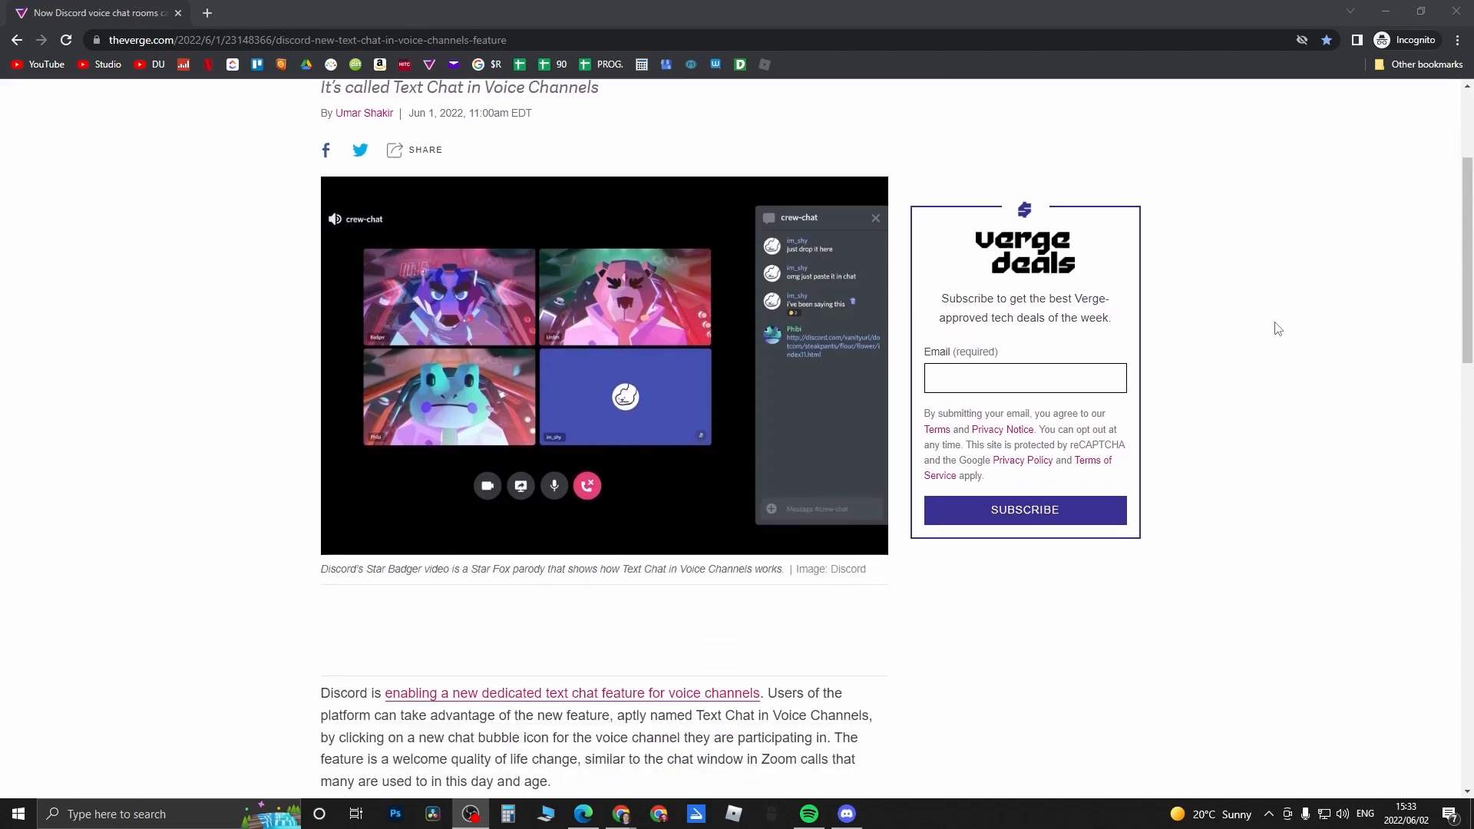
pyautogui.scroll(-3)
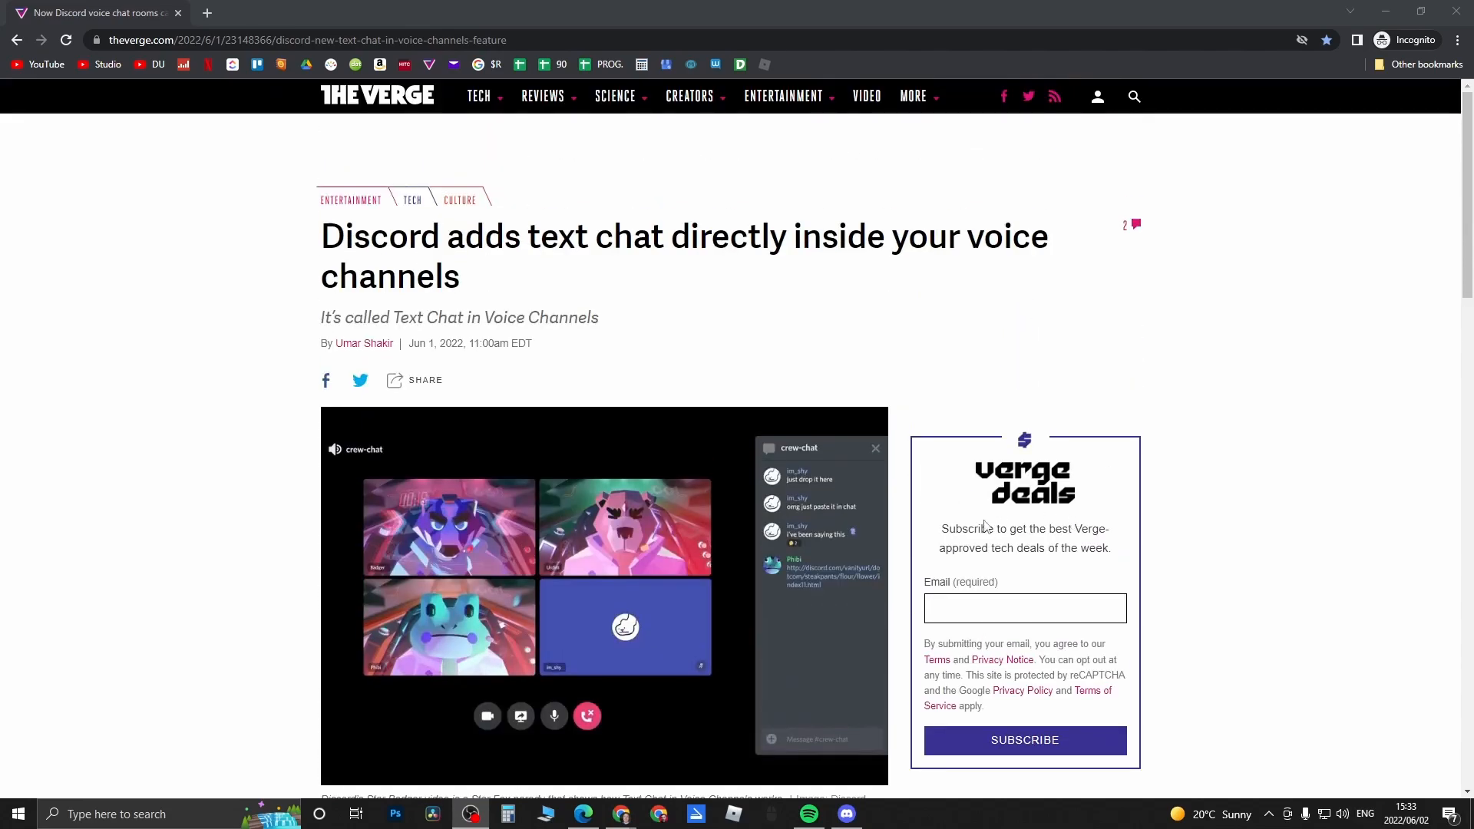
pyautogui.click(845, 814)
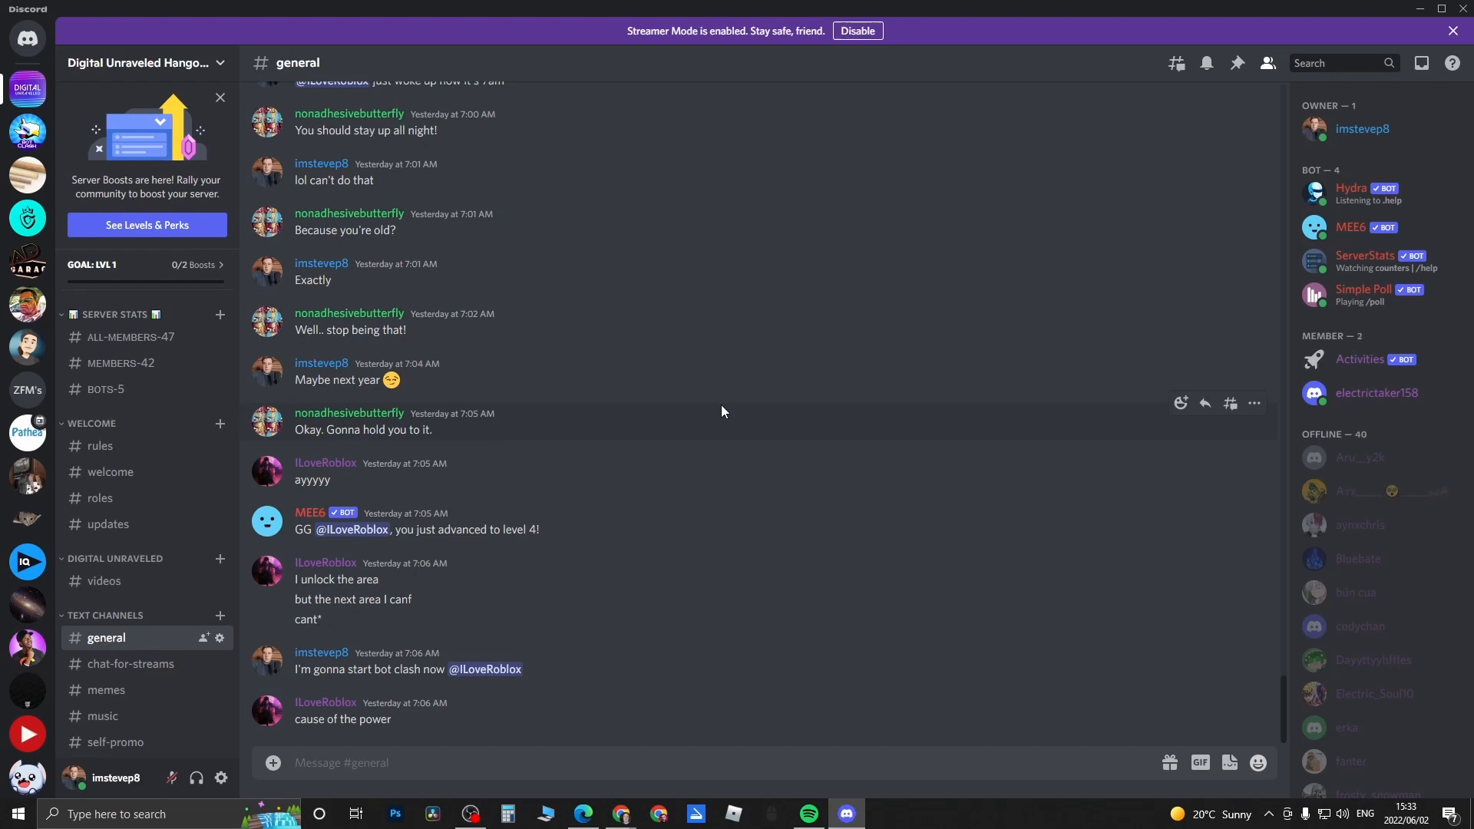
pyautogui.moveTo(112, 498)
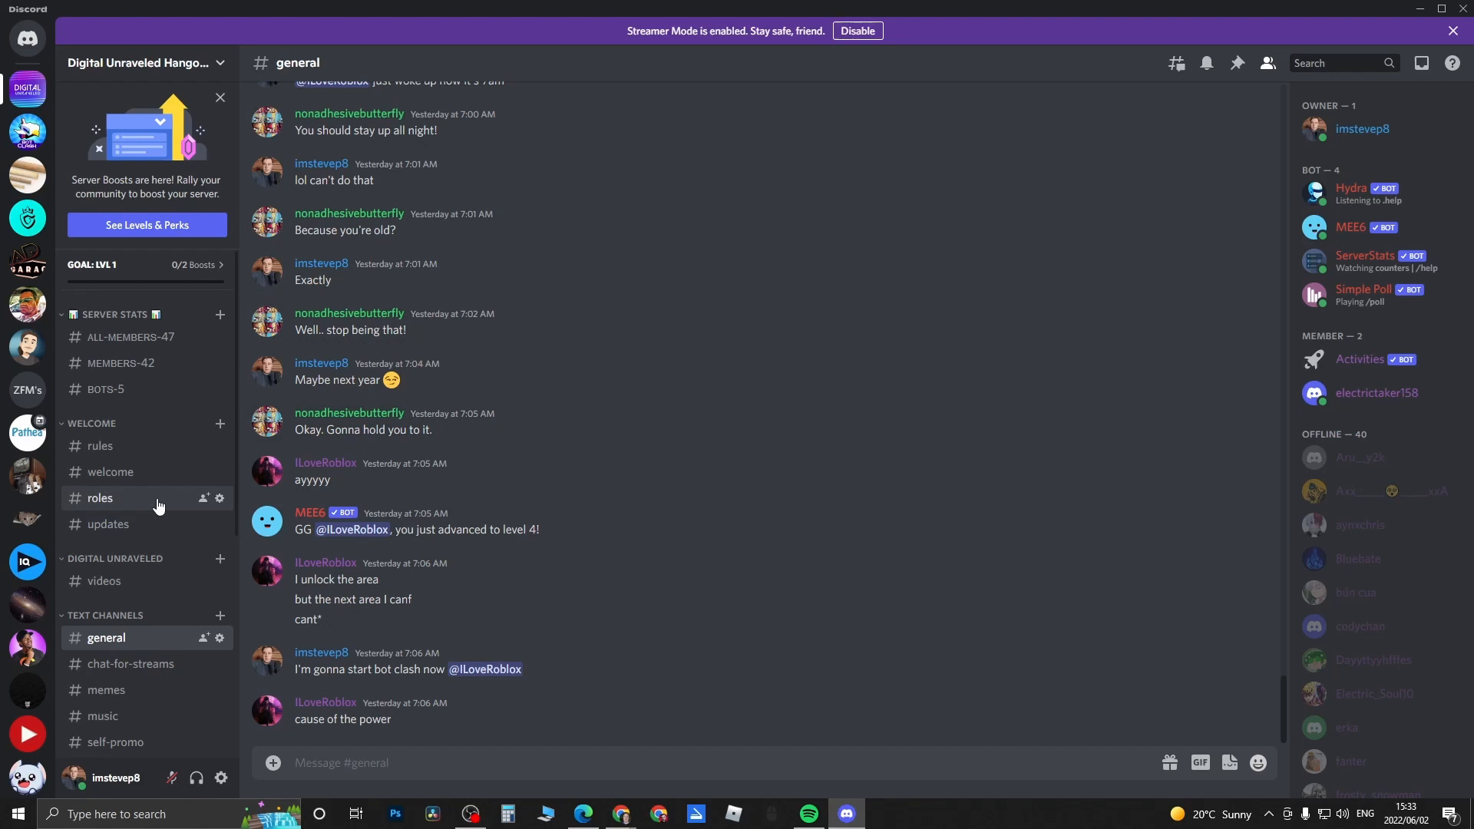
pyautogui.scroll(-3)
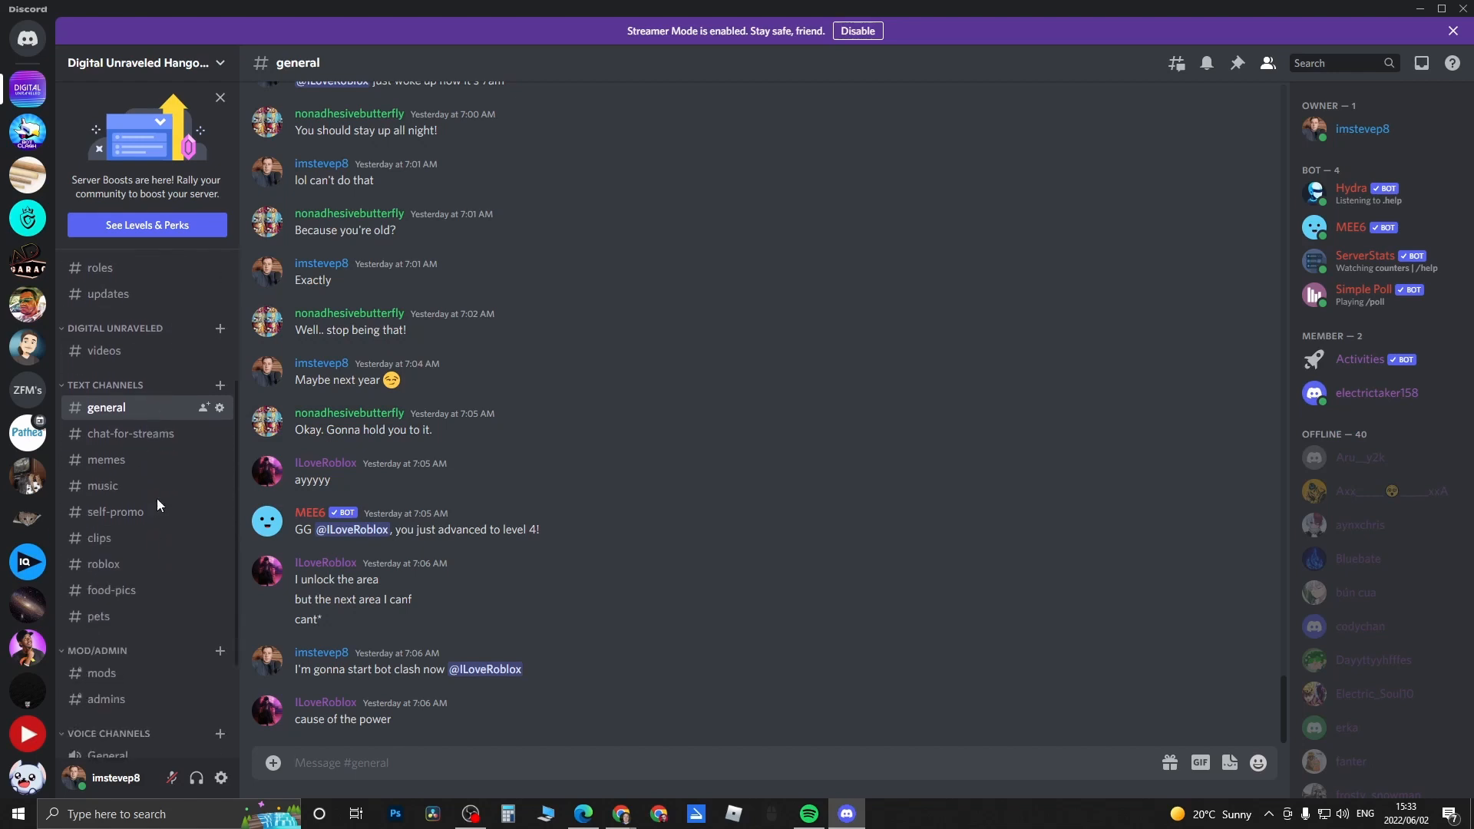
pyautogui.scroll(-3)
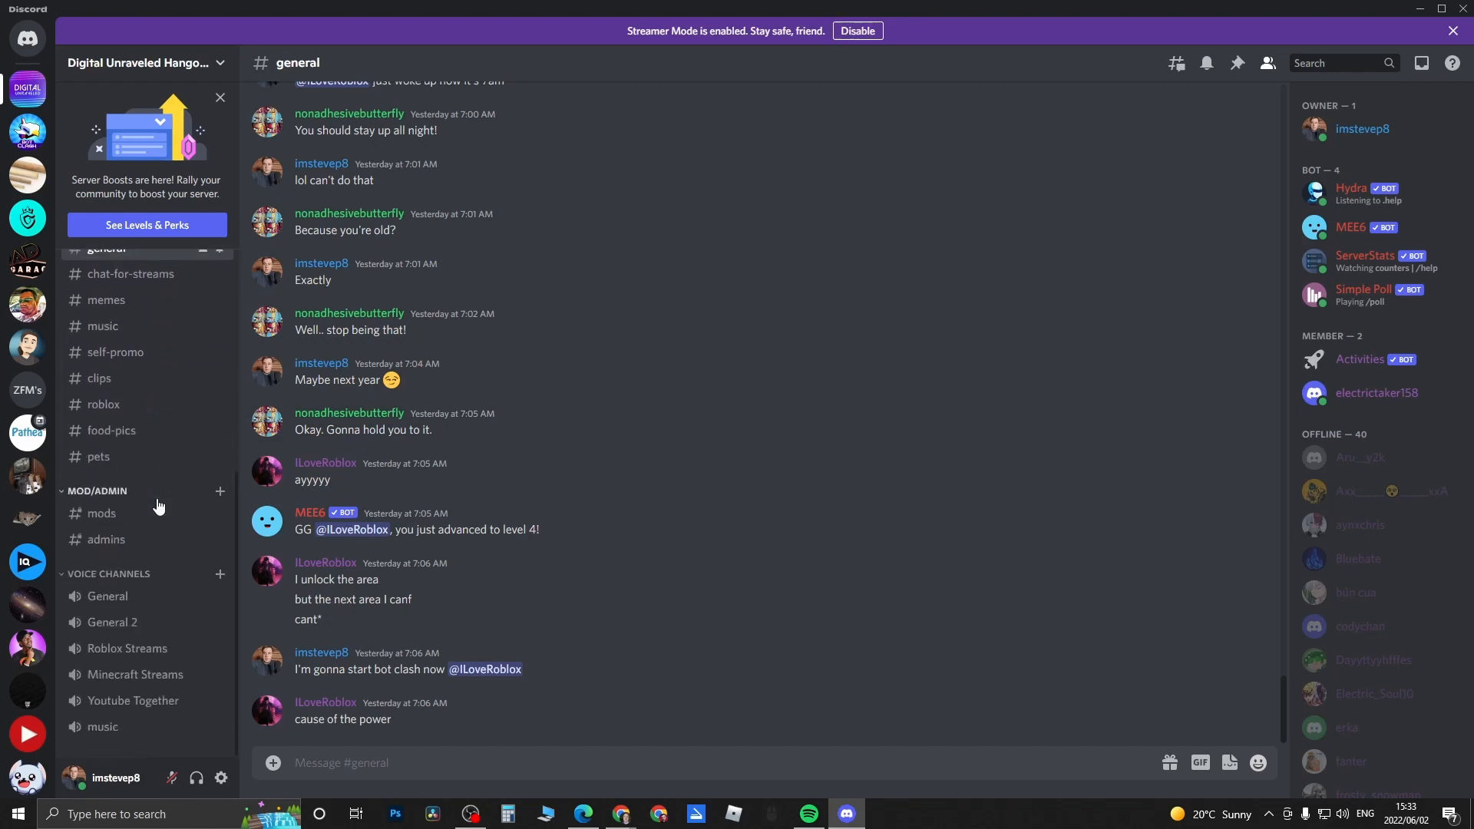
pyautogui.moveTo(108, 596)
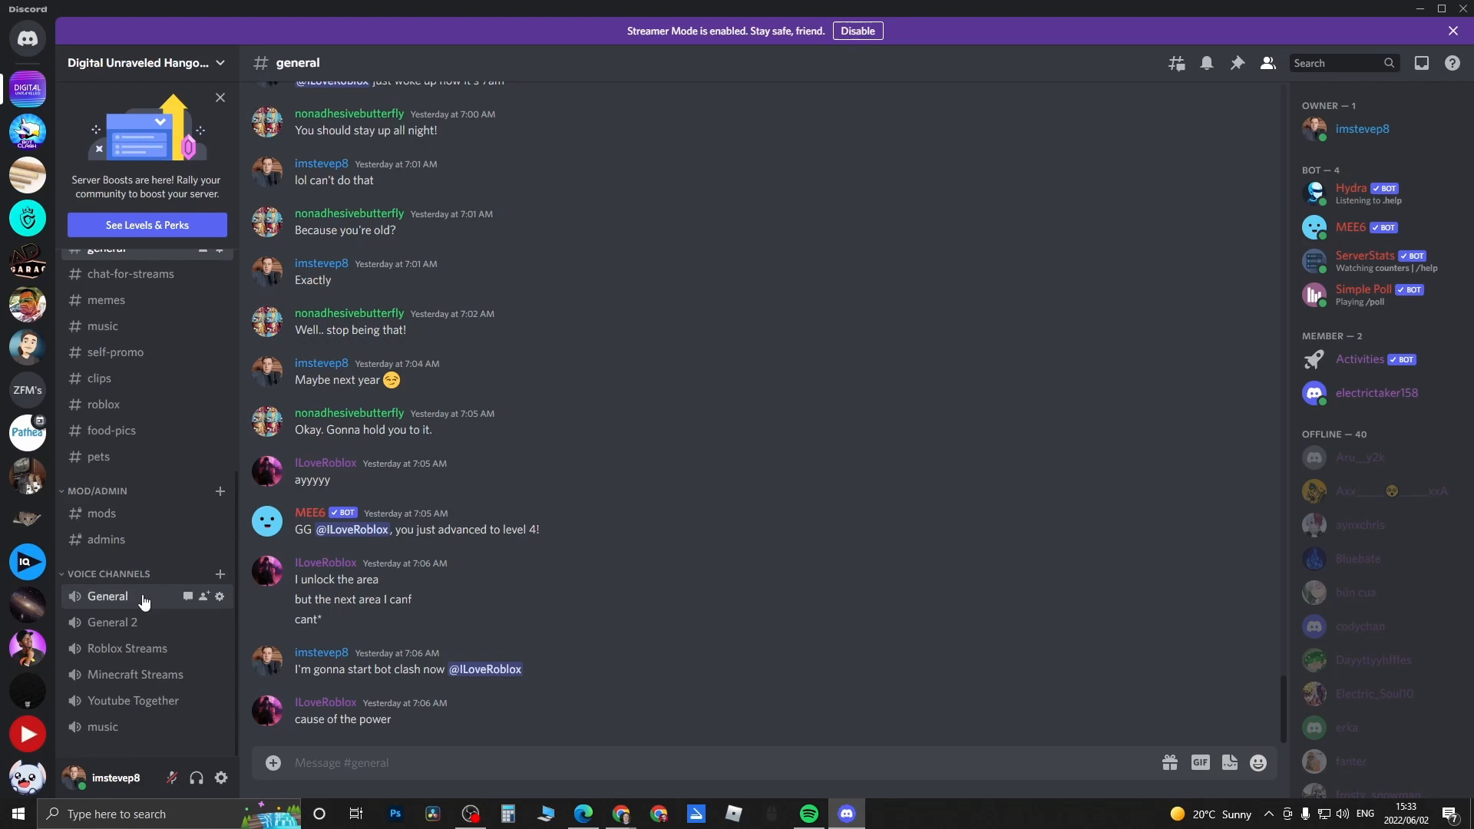
pyautogui.click(107, 596)
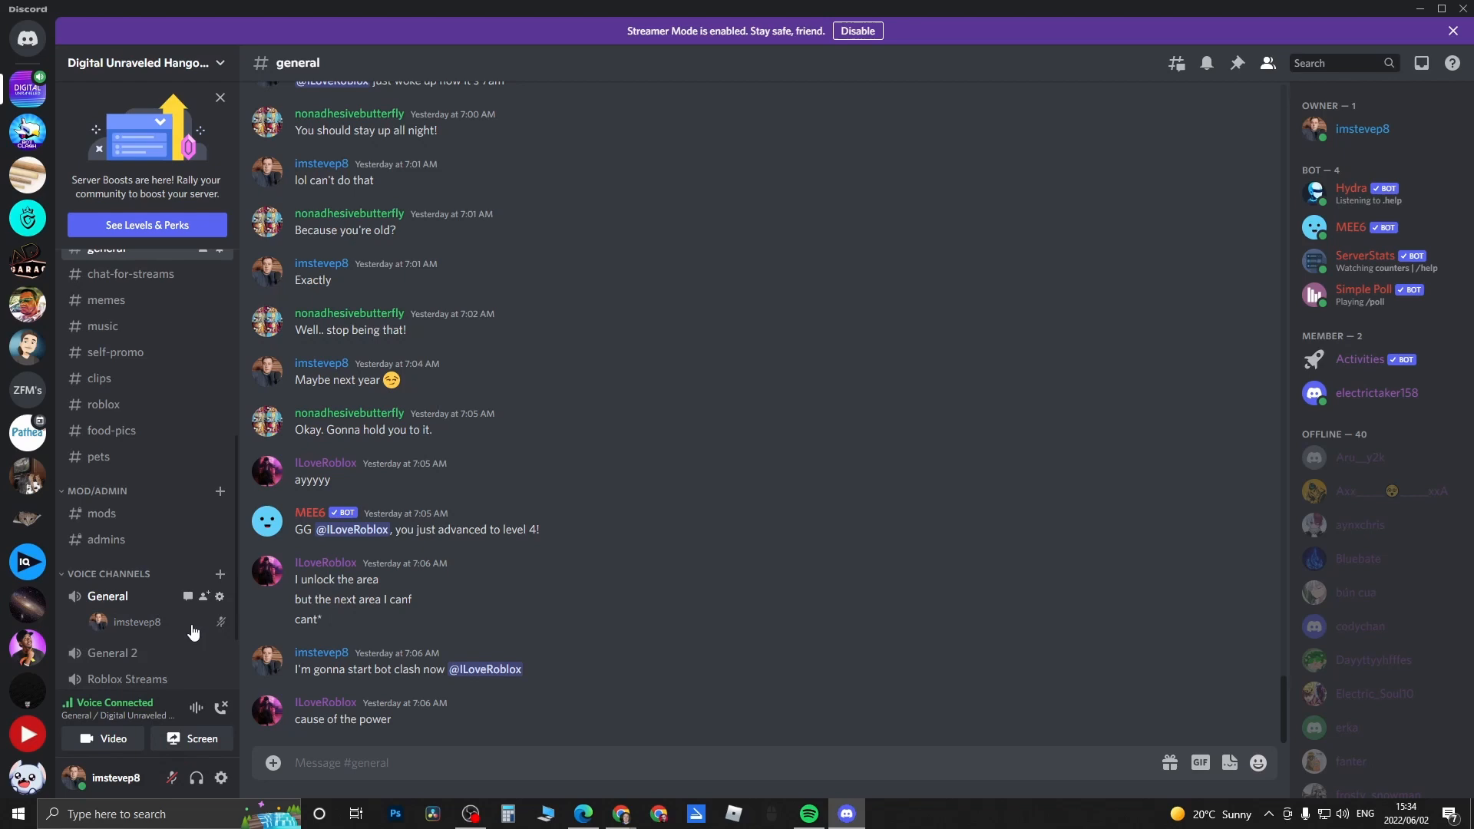
pyautogui.moveTo(274, 617)
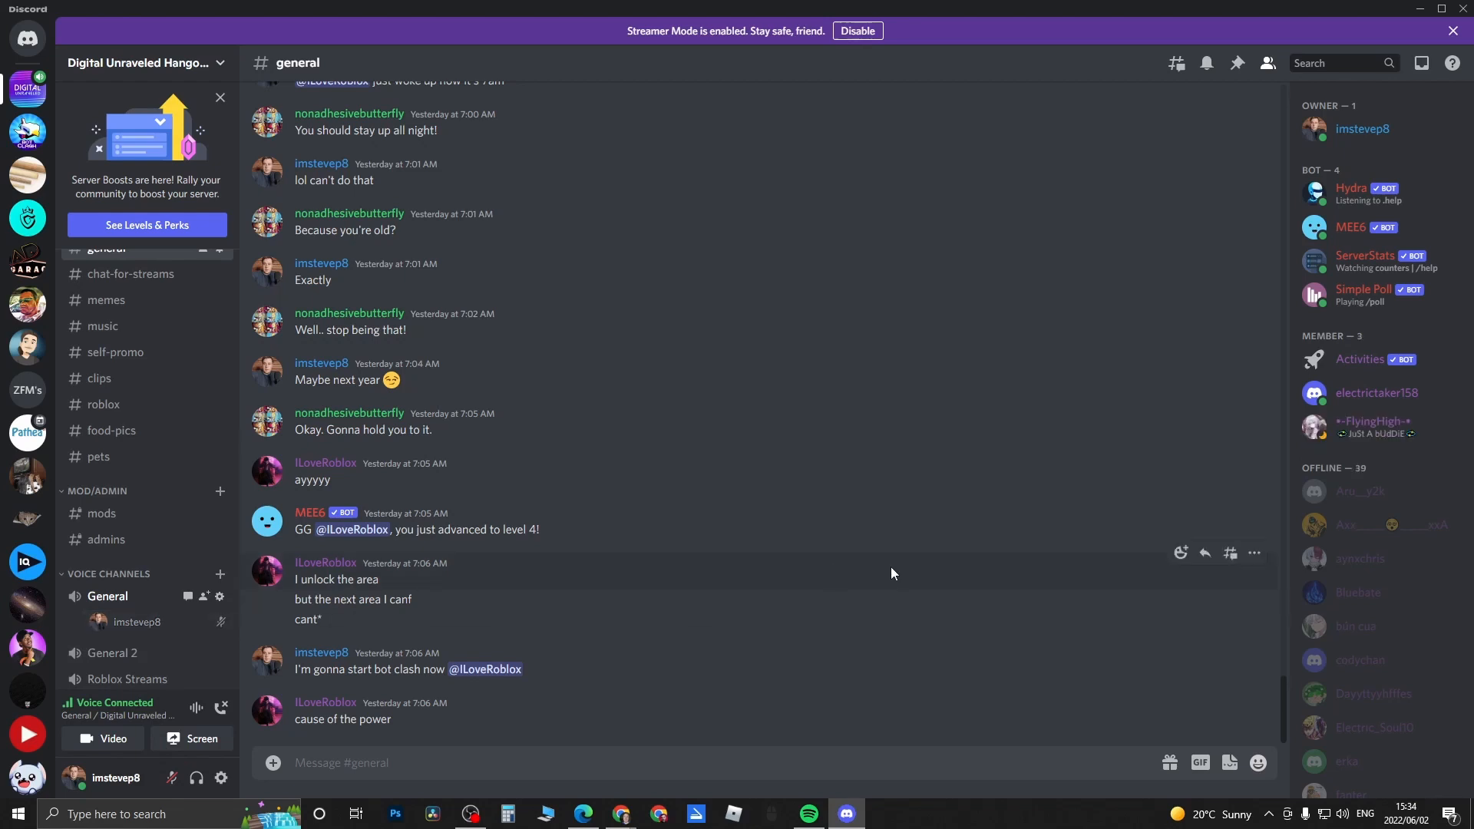
pyautogui.moveTo(889, 573)
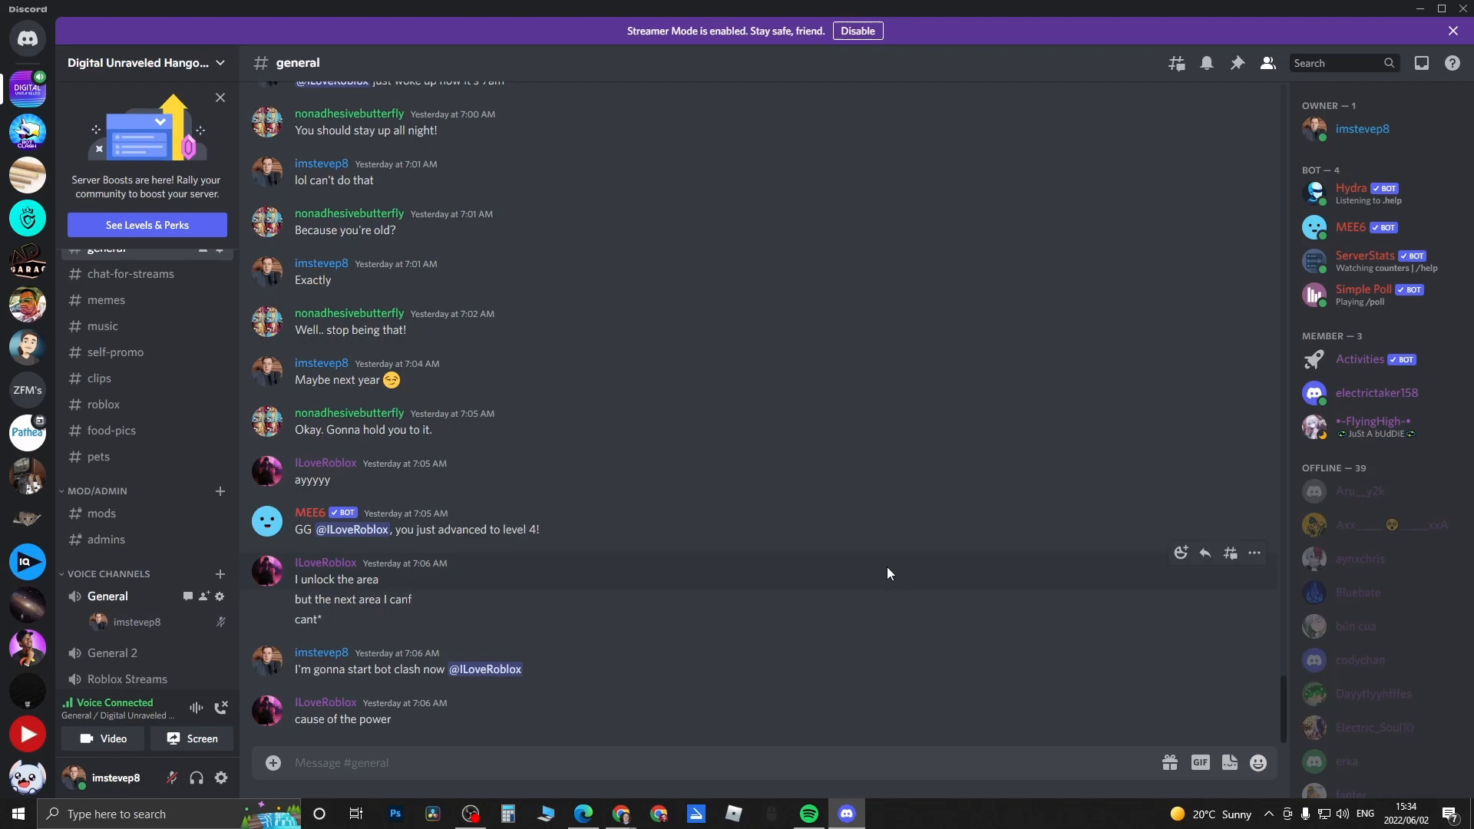
pyautogui.moveTo(138, 622)
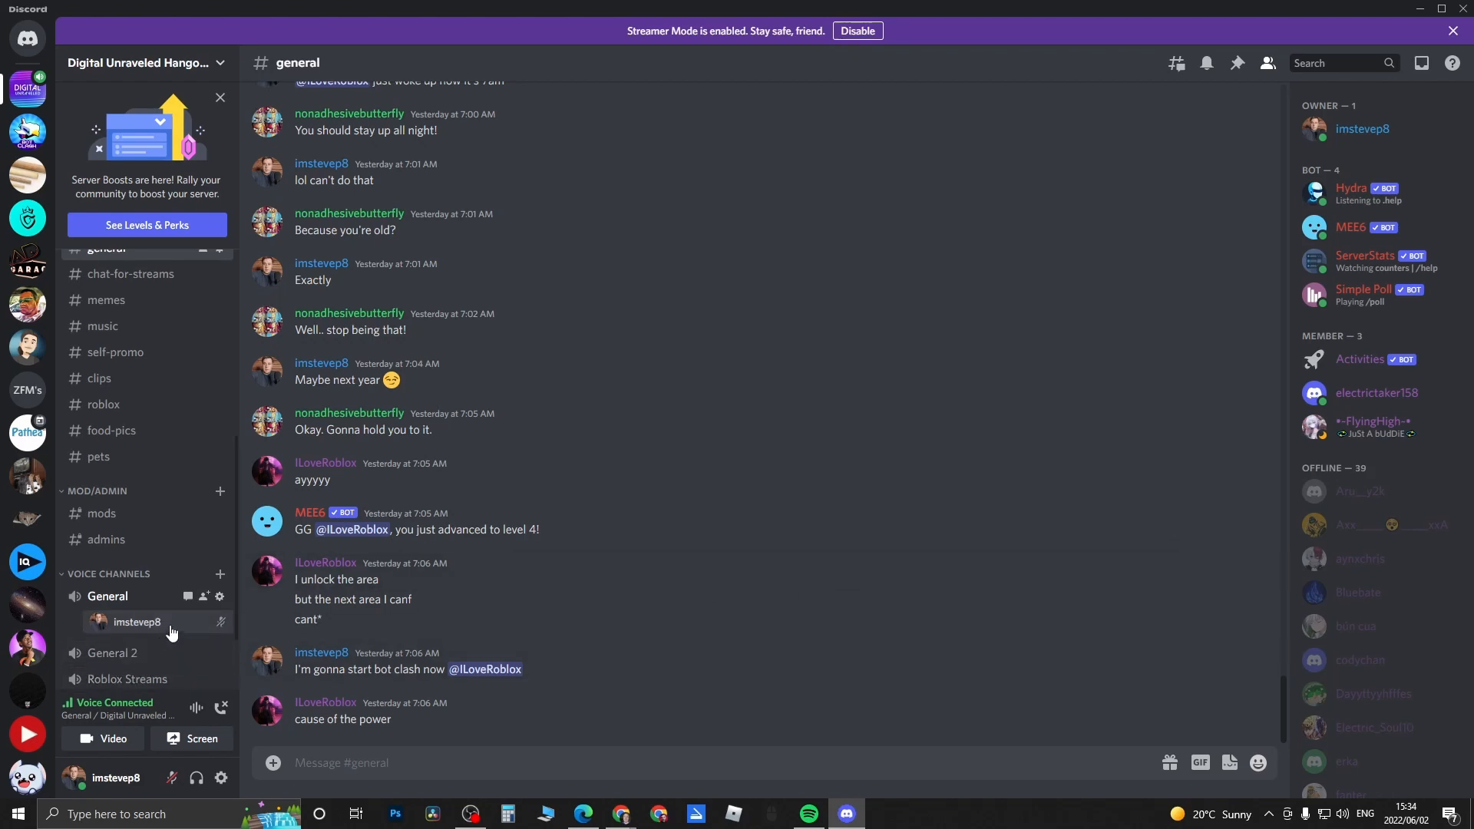
pyautogui.moveTo(188, 596)
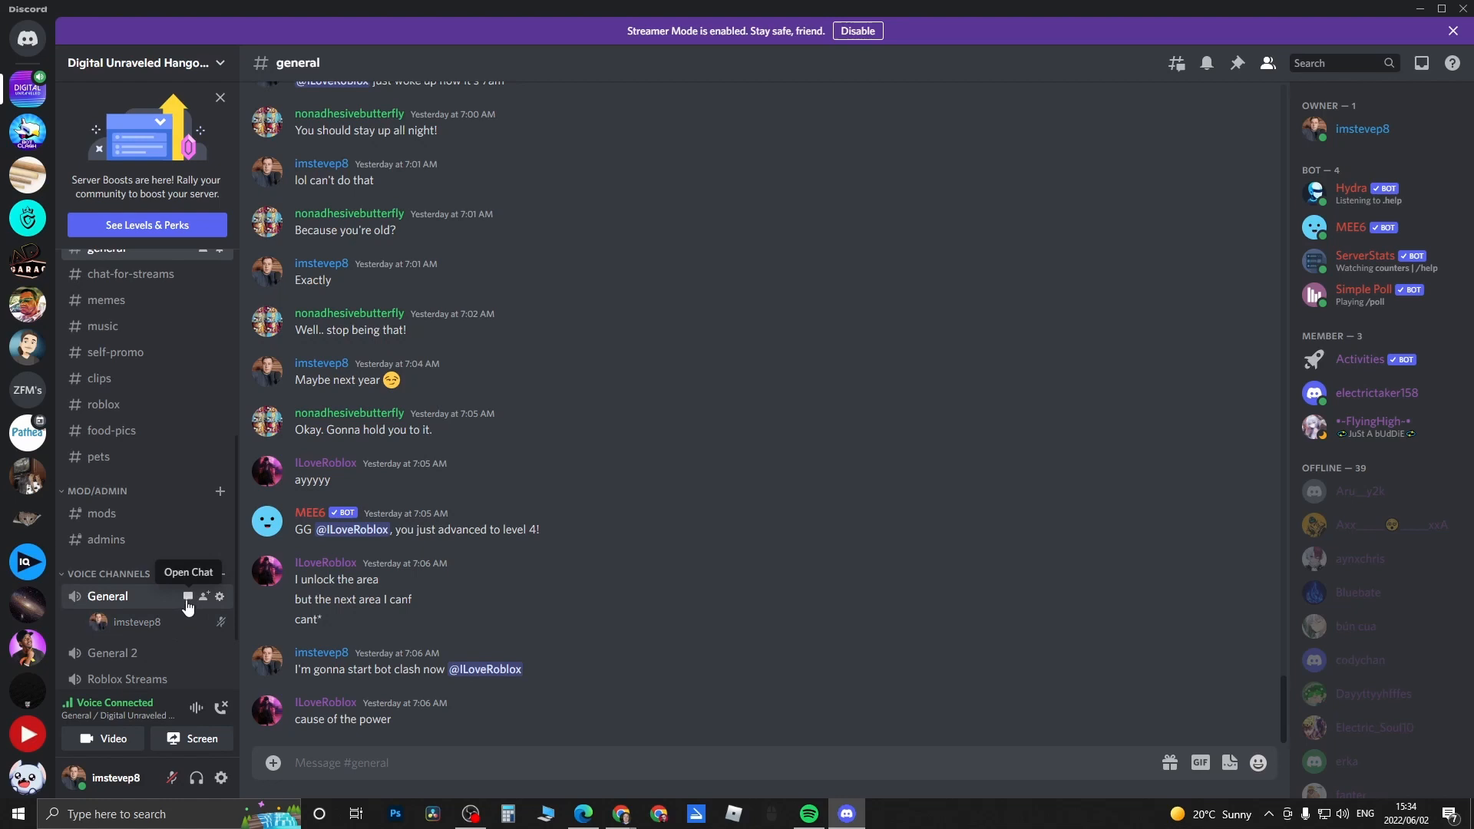
pyautogui.moveTo(187, 602)
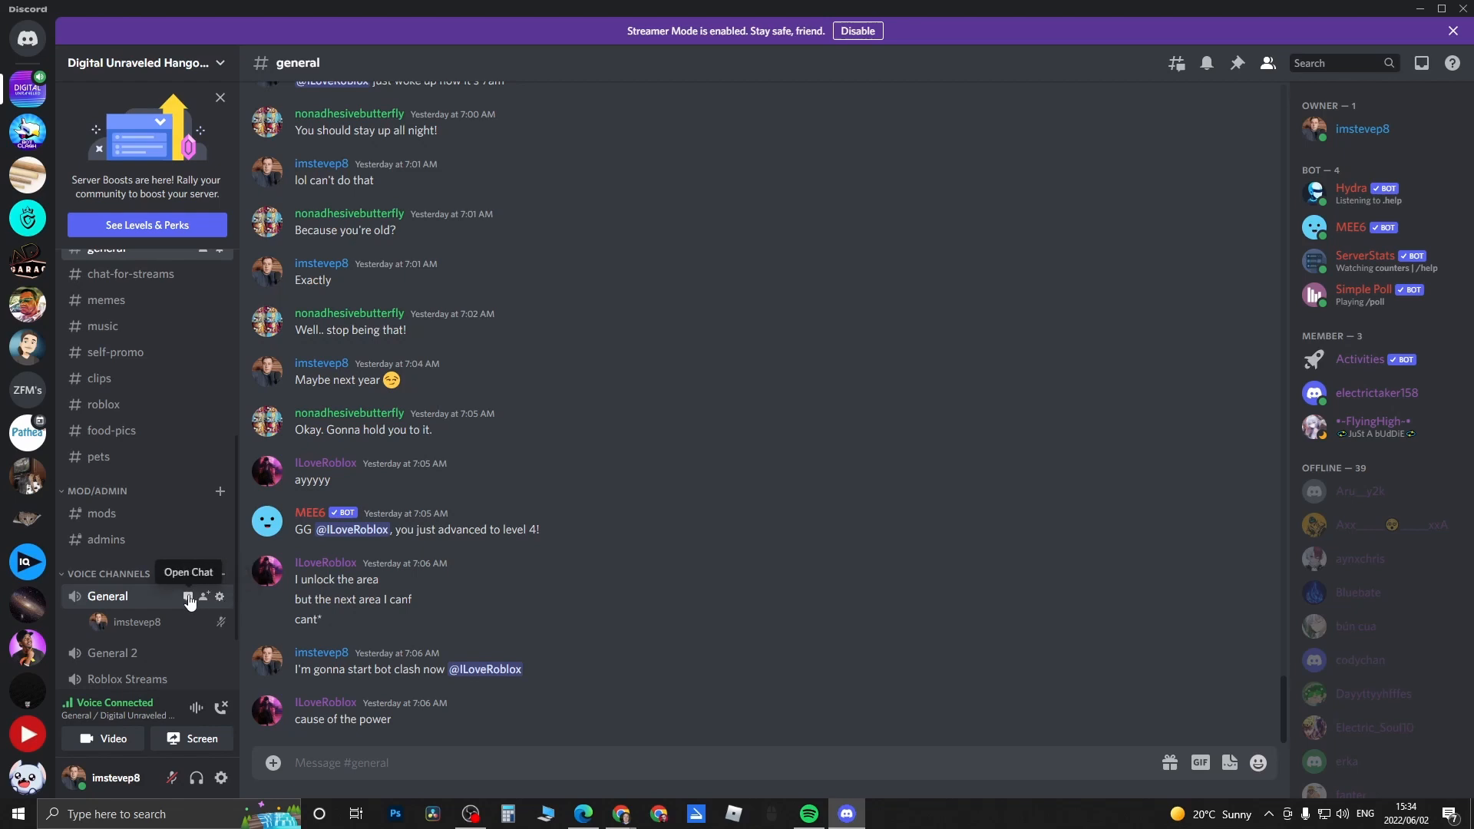
# - Send 'Test message' in the General voice channel's side text chat
pyautogui.click(187, 598)
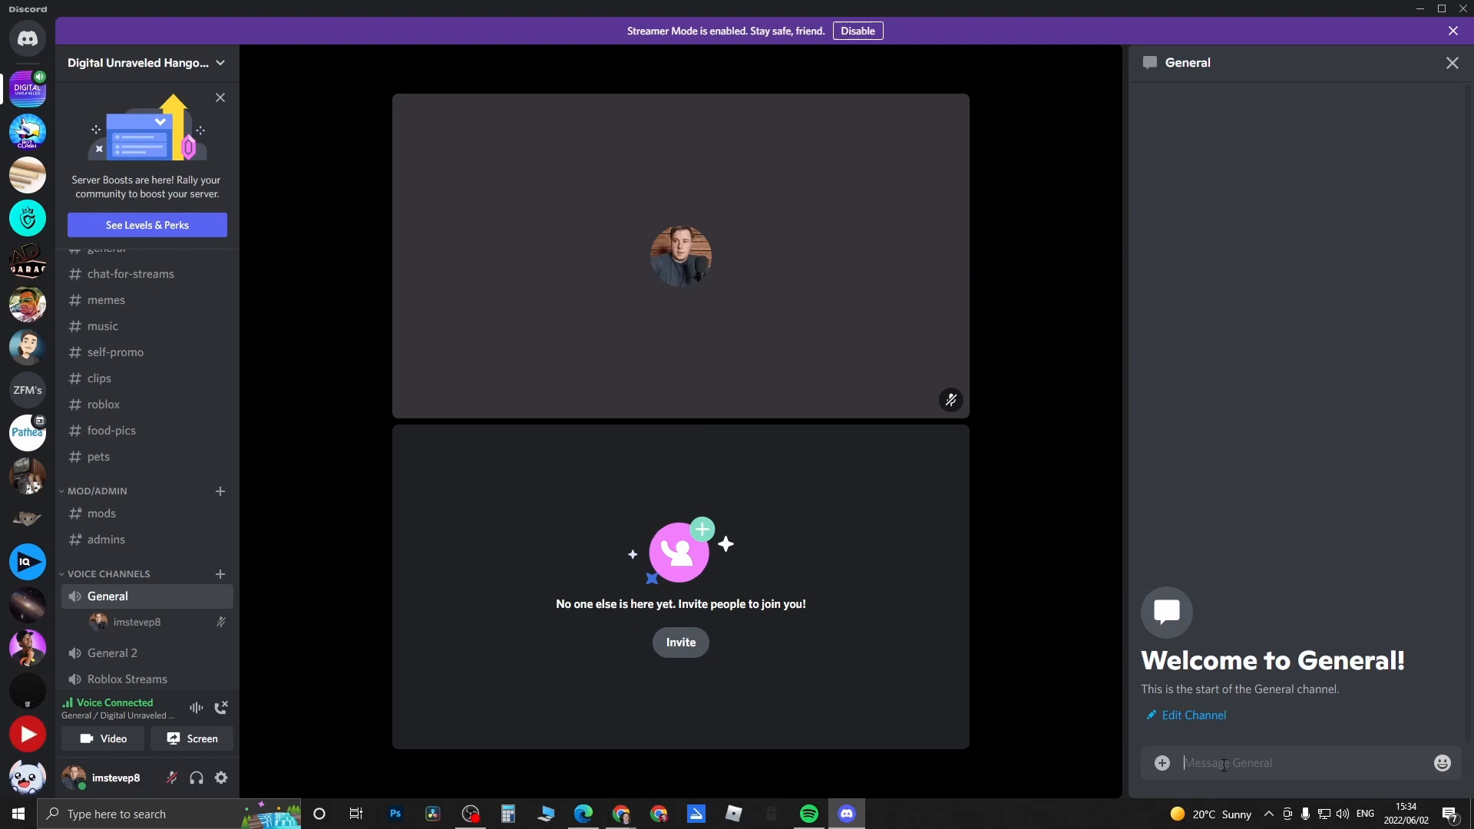
pyautogui.write('Test m')
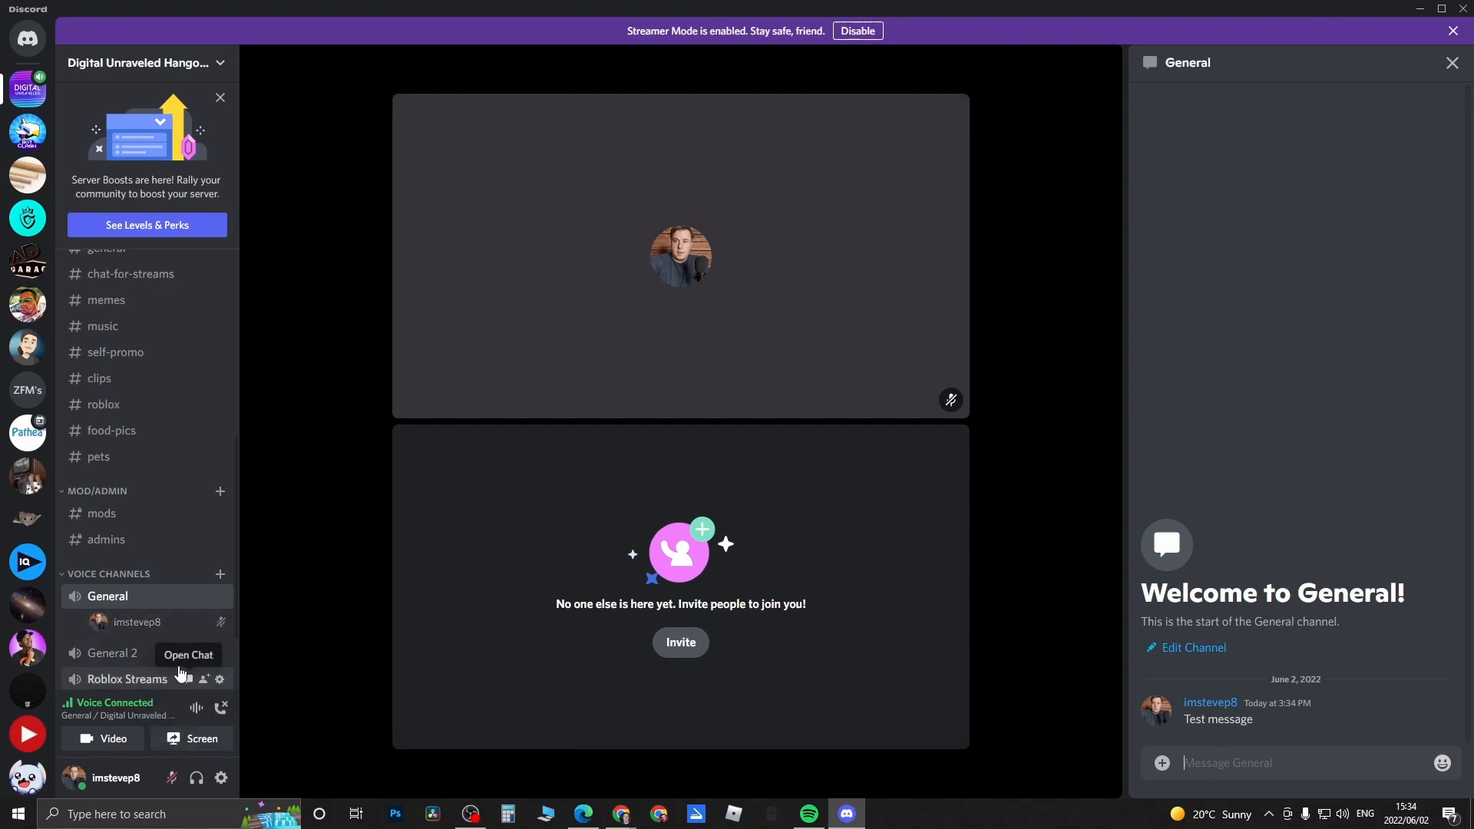
pyautogui.moveTo(224, 706)
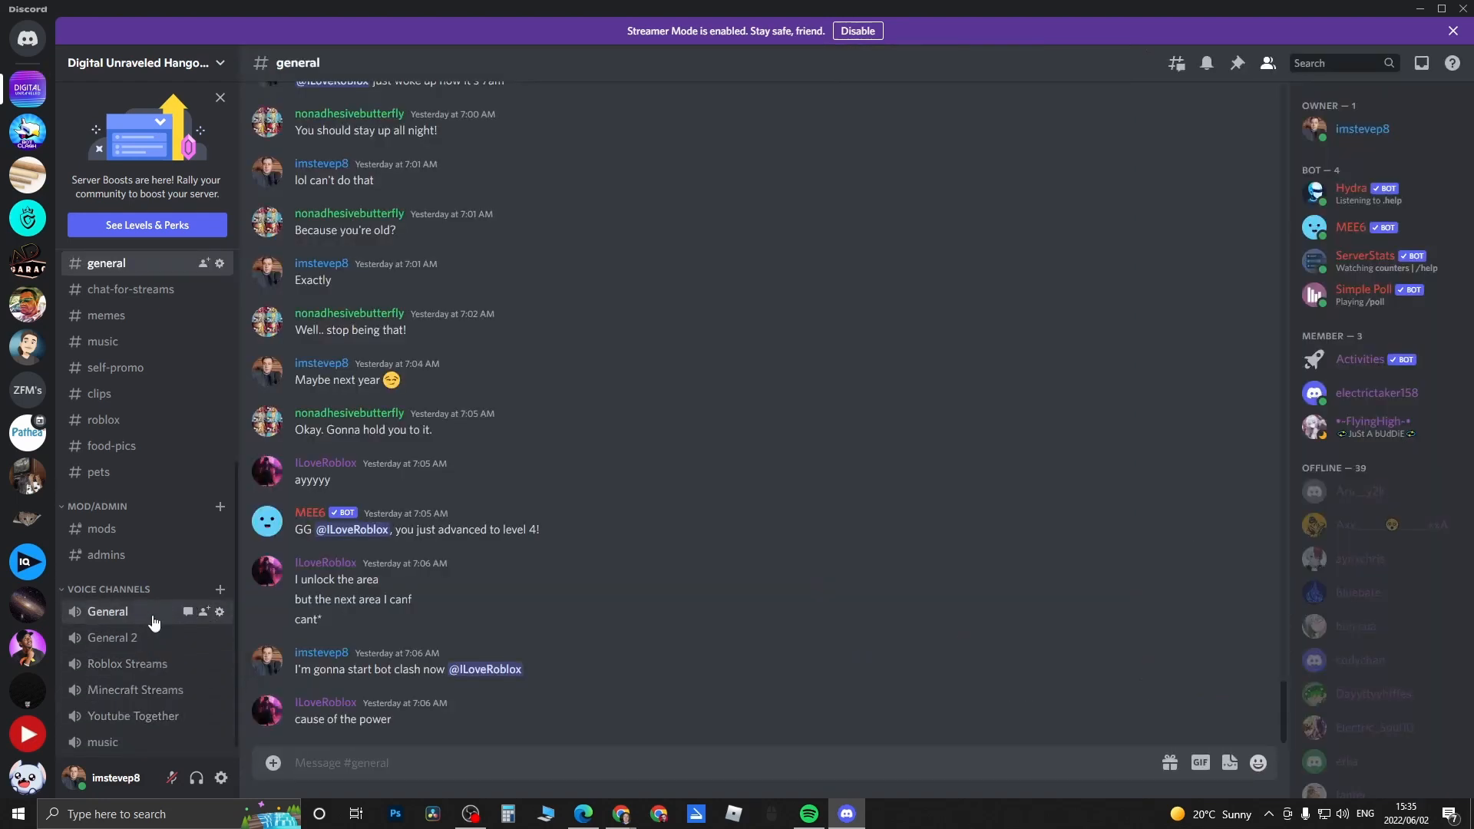
# - Rejoin the General voice channel and reopen its side text chat showing the earlier message
pyautogui.click(107, 611)
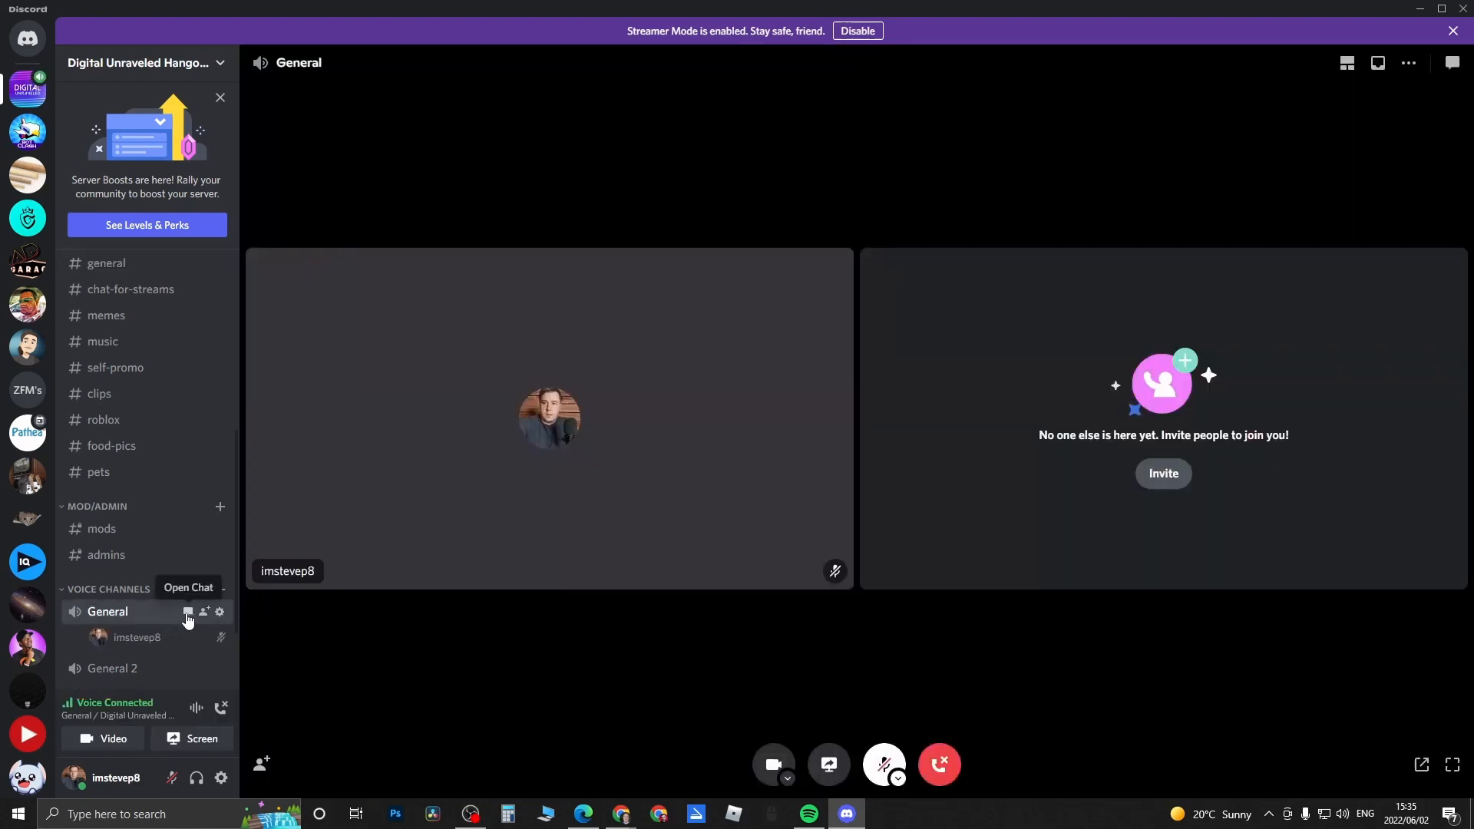
pyautogui.click(188, 611)
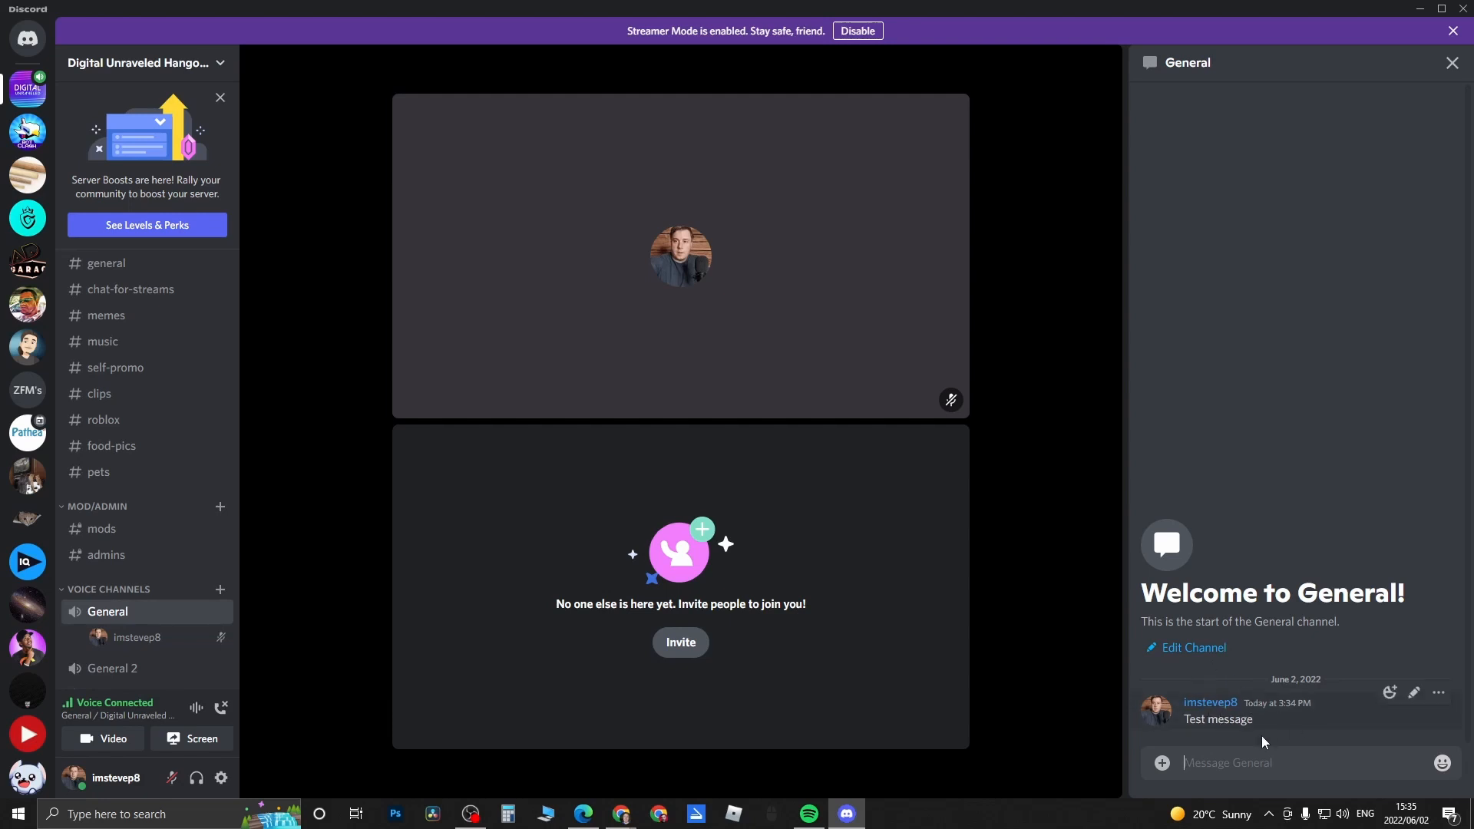
pyautogui.moveTo(1257, 705)
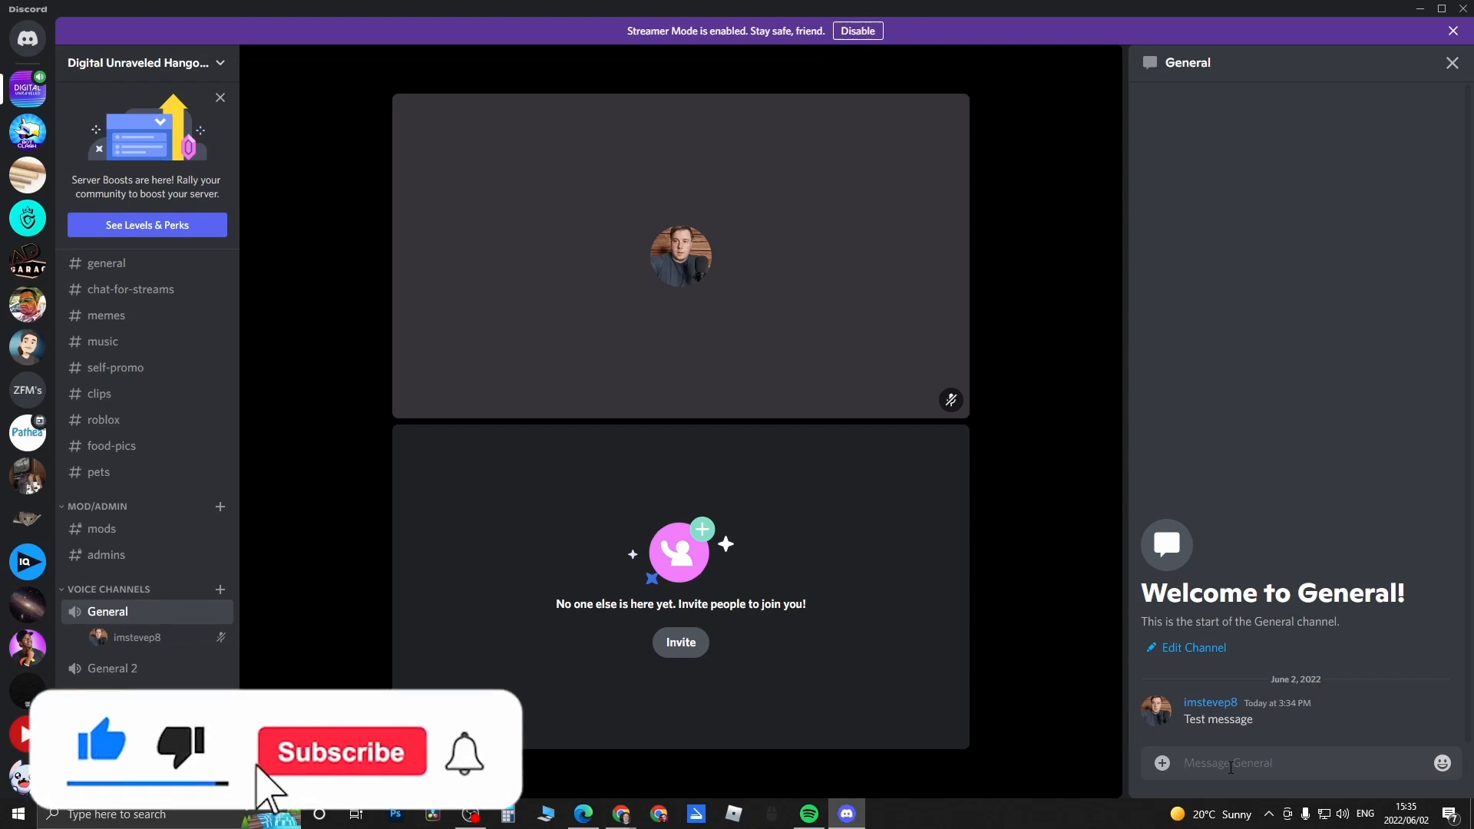
pyautogui.click(341, 751)
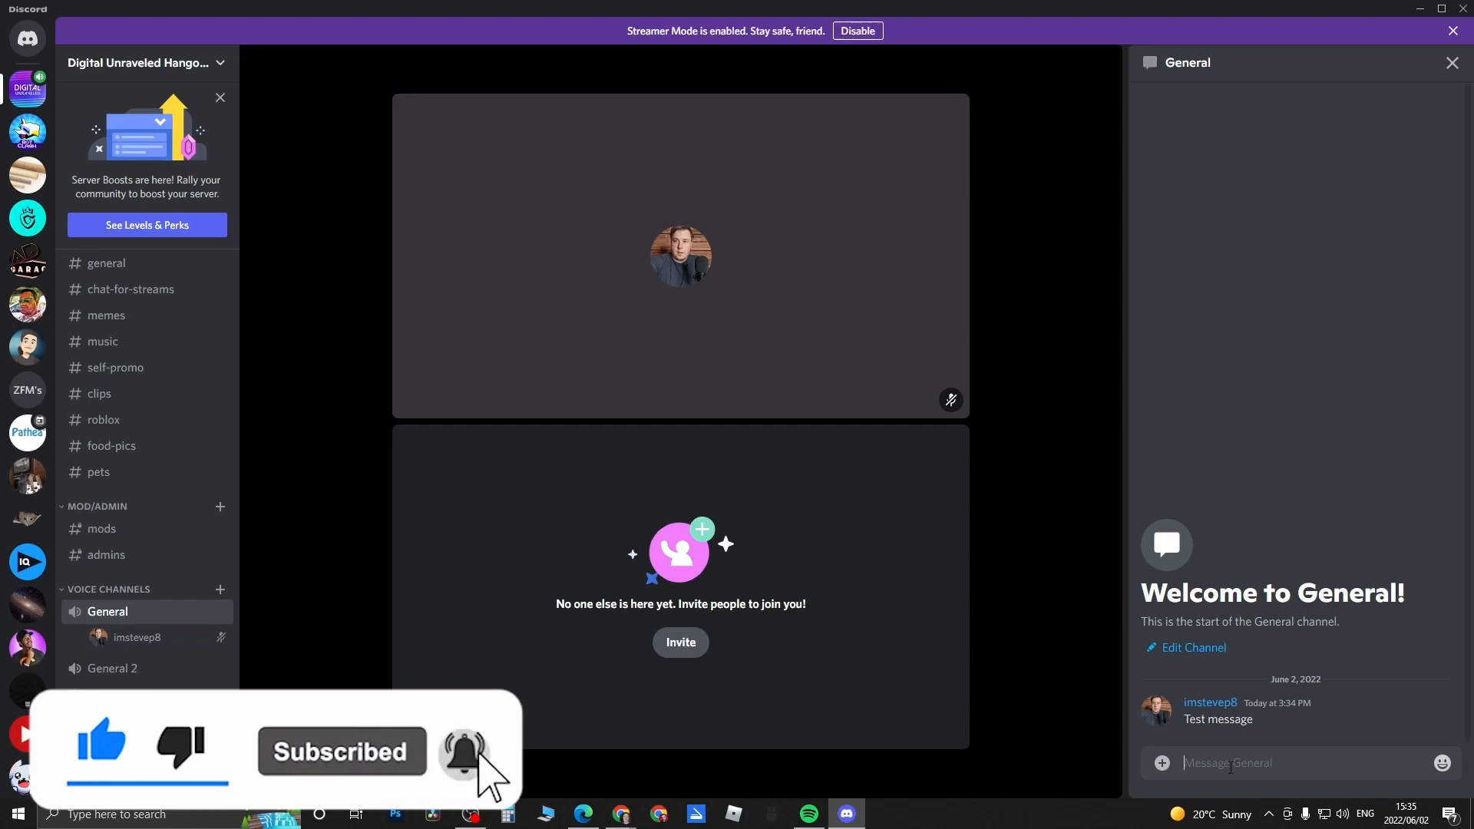